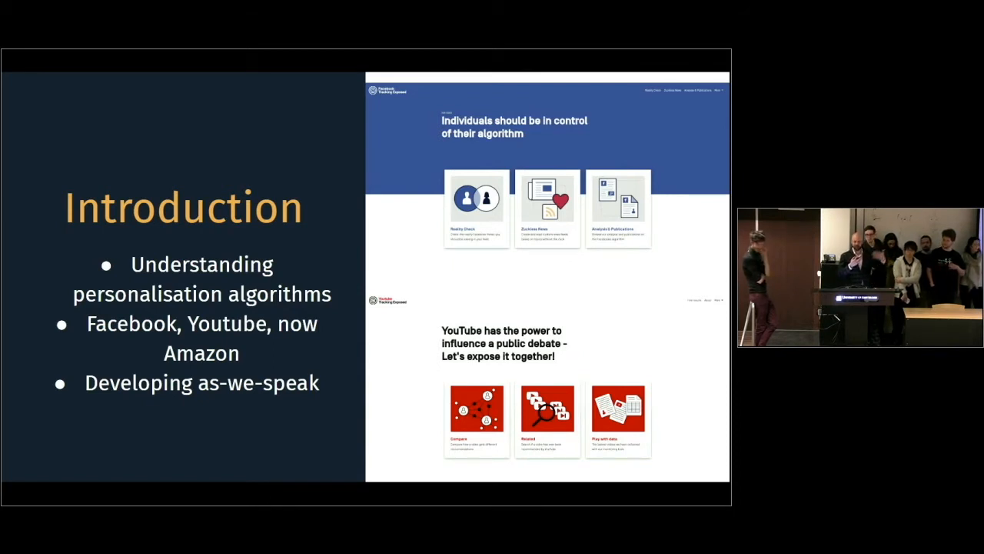
pyautogui.press('Right')
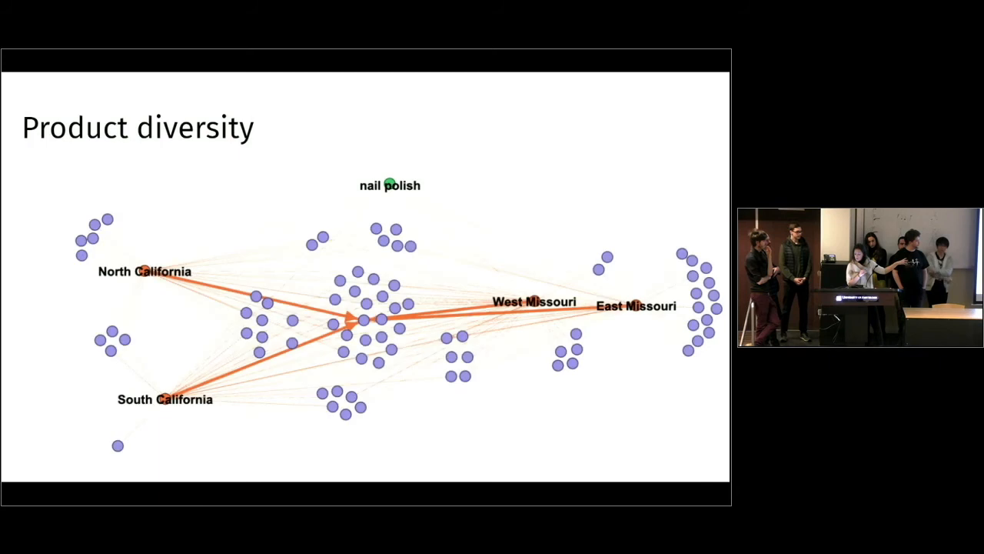
pyautogui.press('right')
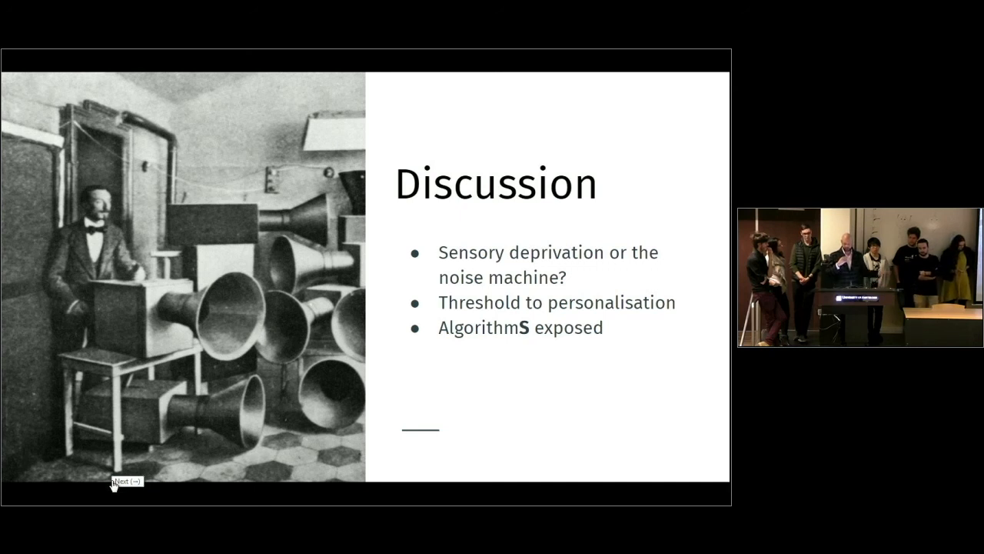
pyautogui.click(126, 480)
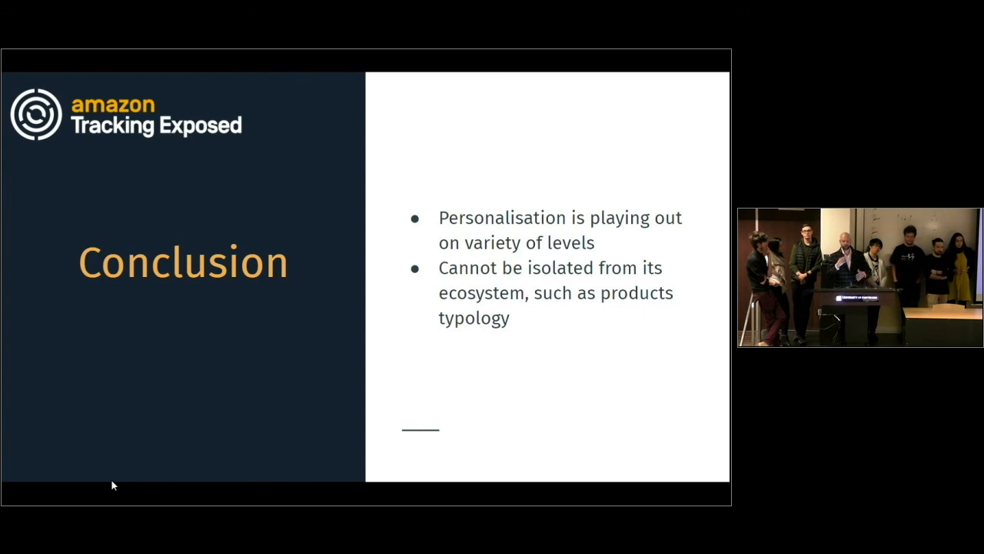